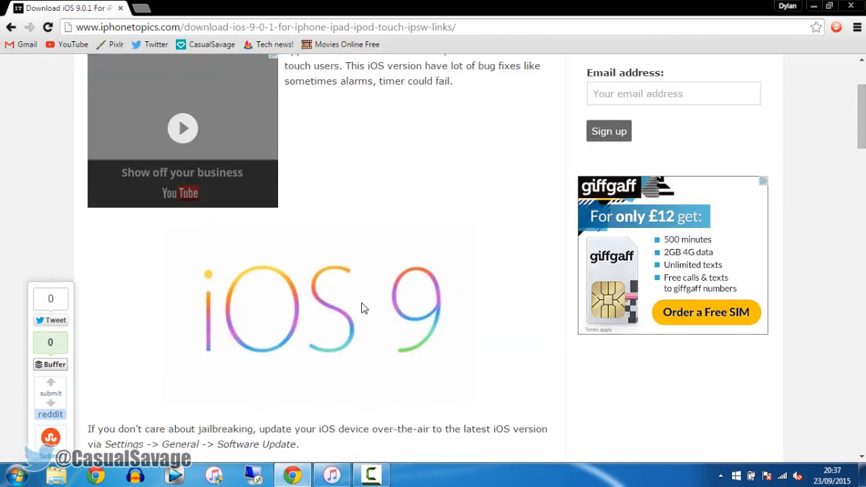
Download the iOS 9.0.1 IPSW for iPod Touch 6th generation from the download table.
scroll(down, 3)
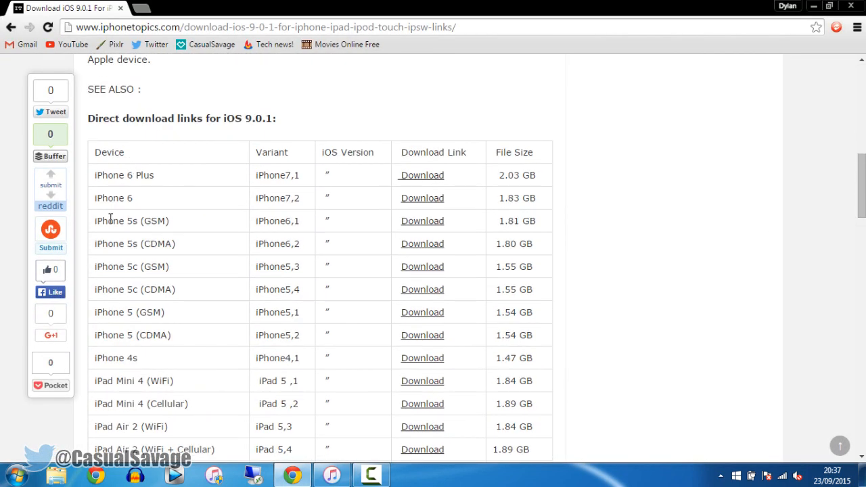
scroll(down, 3)
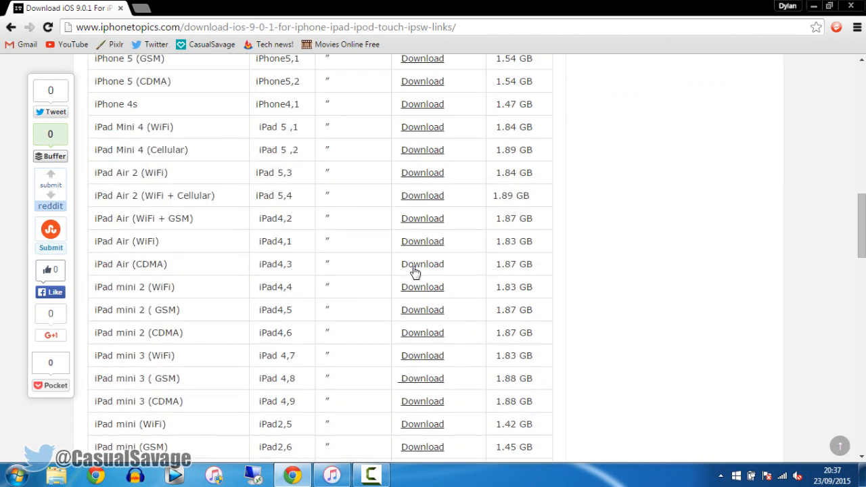
scroll(up, 3)
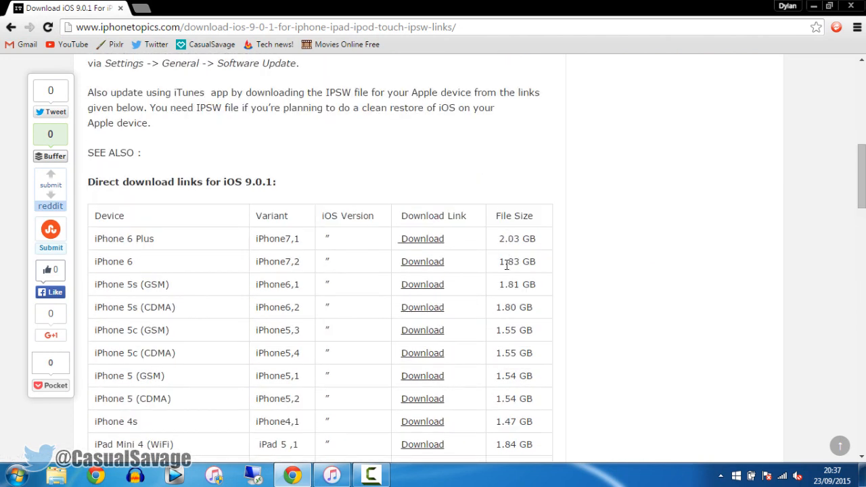
scroll(down, 3)
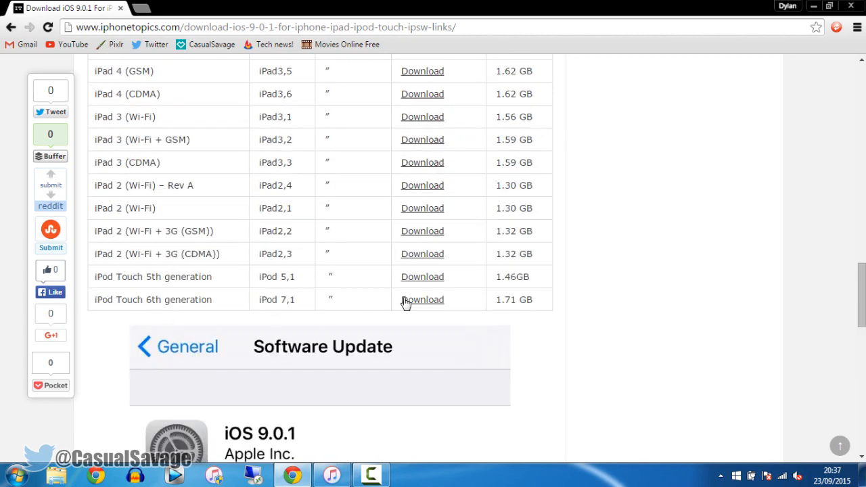
click(422, 299)
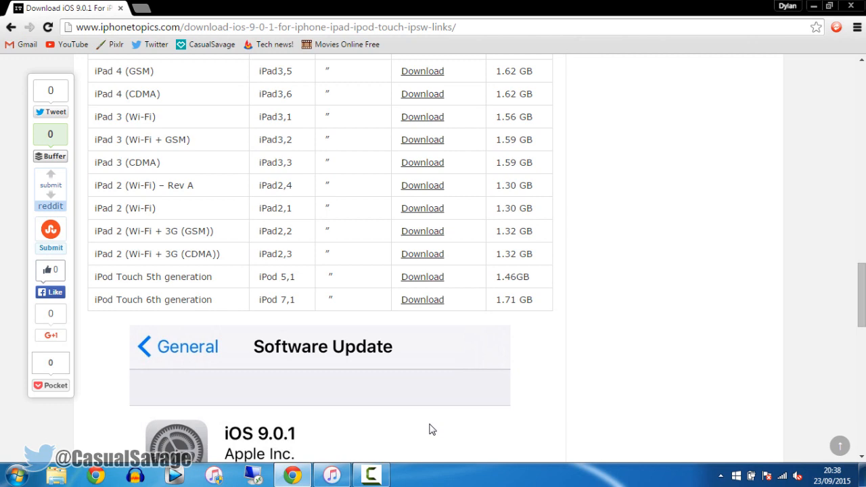
Switch to iTunes to view the iPod touch summary on iOS 8.4.
click(331, 475)
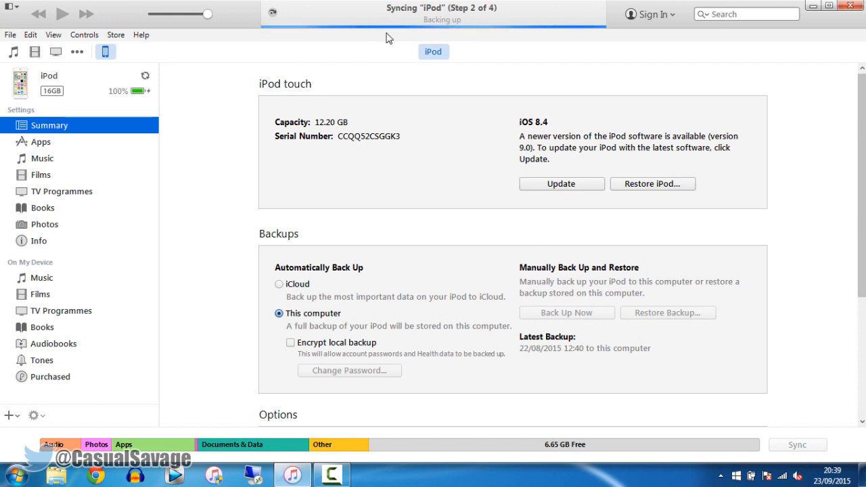
mouse_move(436, 168)
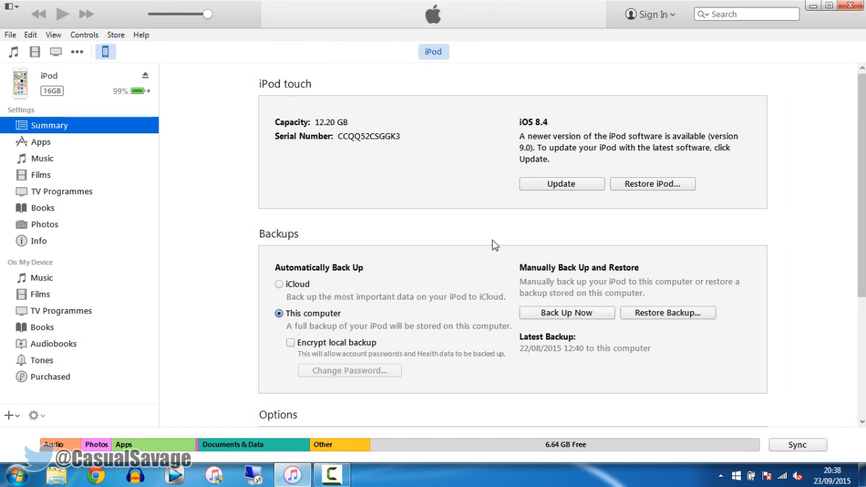
mouse_move(106, 52)
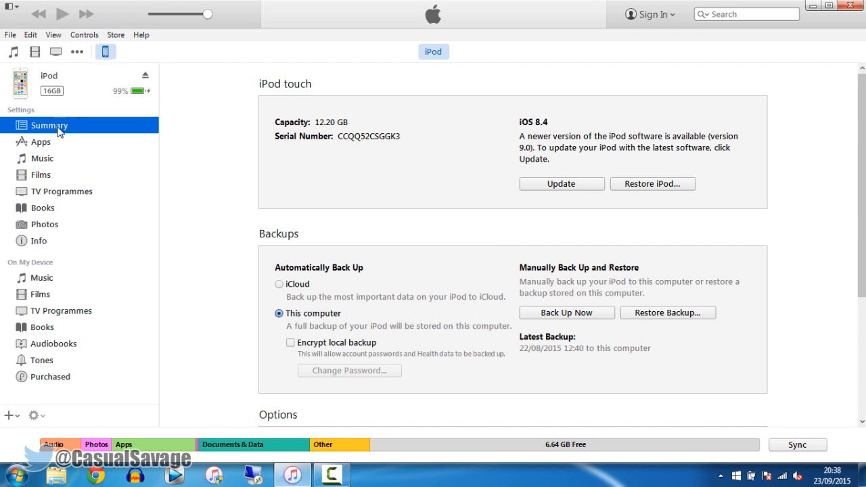
mouse_move(658, 187)
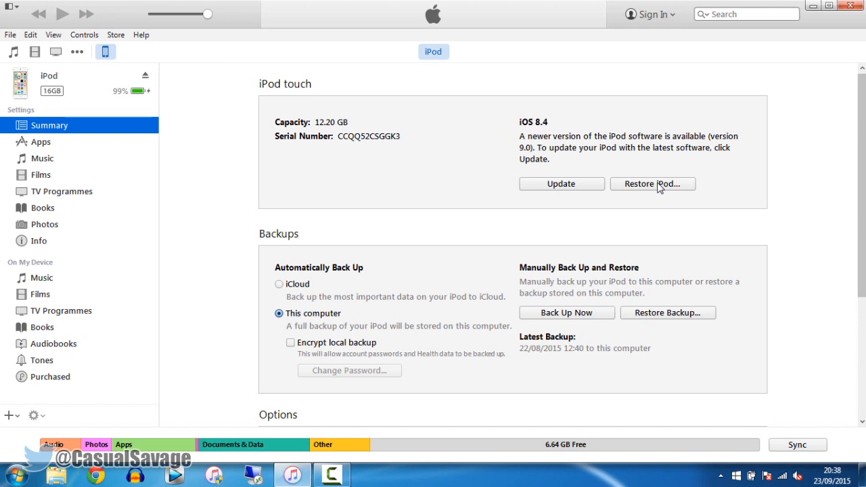
Restore the iPod using the iPod7,1_9.0.1 .ipsw file from the Desktop.
click(653, 183)
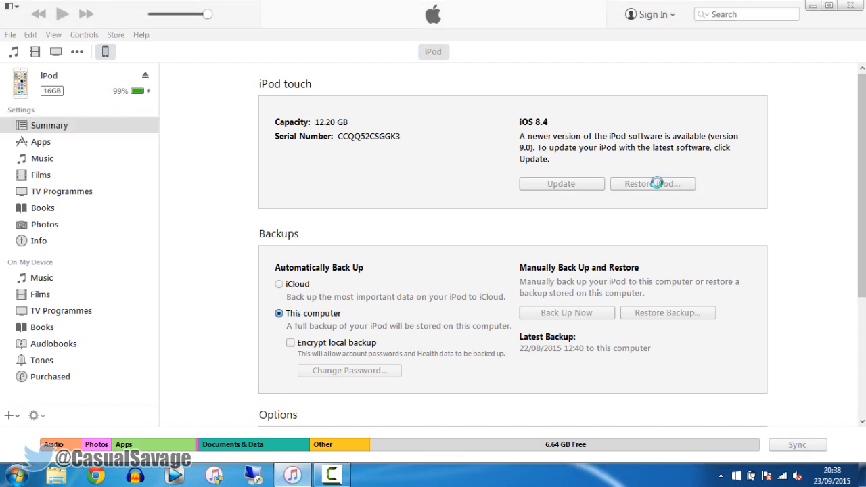
click(652, 183)
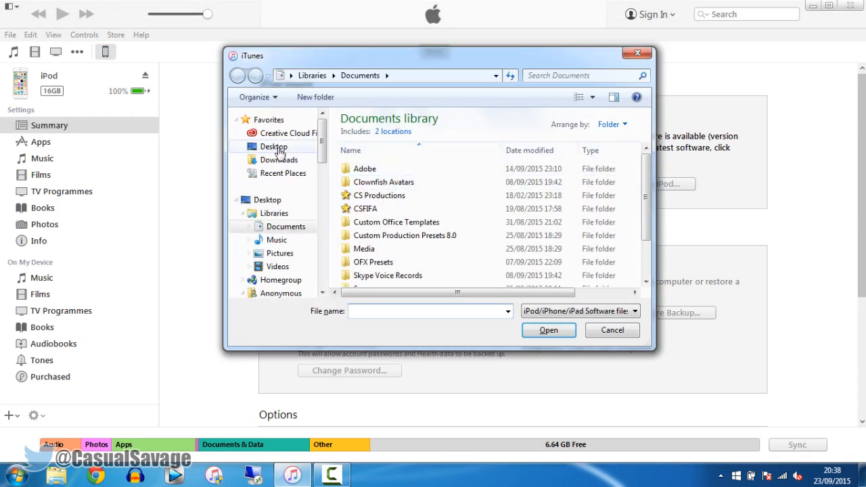
click(273, 146)
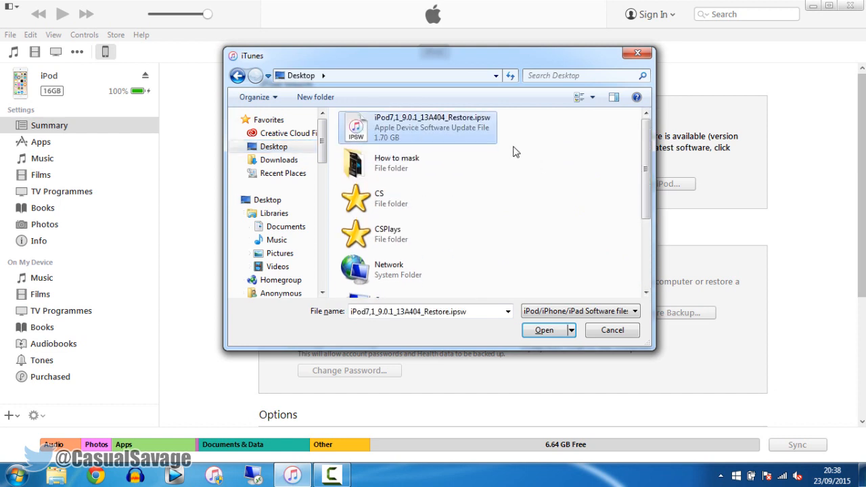
click(544, 330)
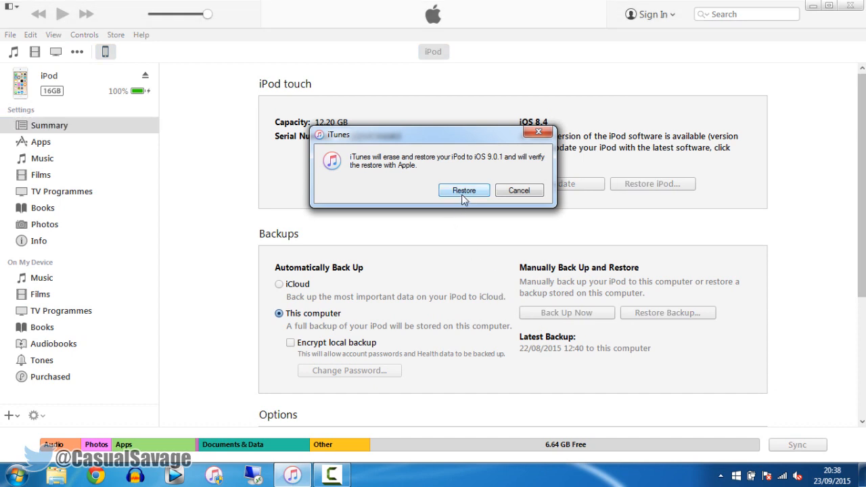
click(463, 190)
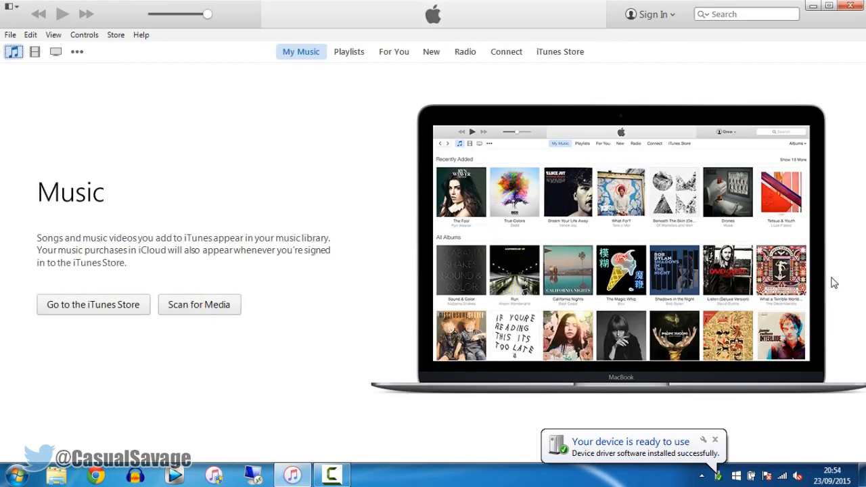
Set up the restored iPod touch from its previous backup via the Welcome screen.
click(104, 51)
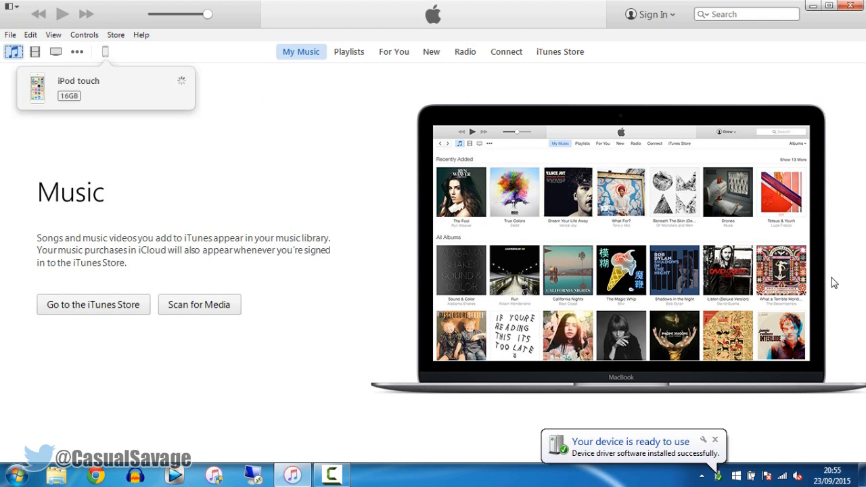
click(105, 51)
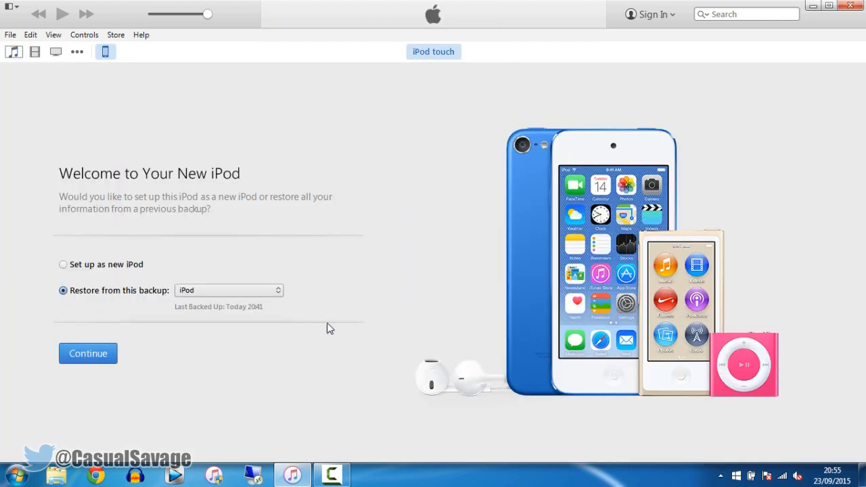
click(88, 353)
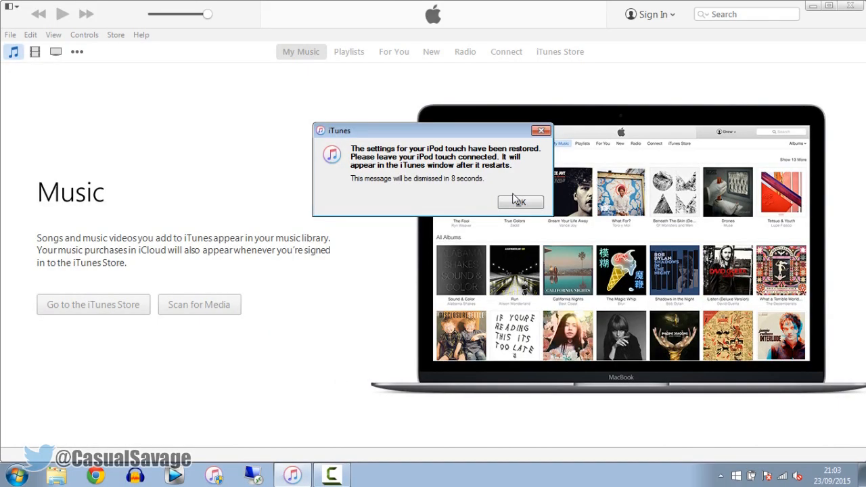
Dismiss the settings-restored message and open the iPod Summary showing iOS 9.0.1.
click(521, 203)
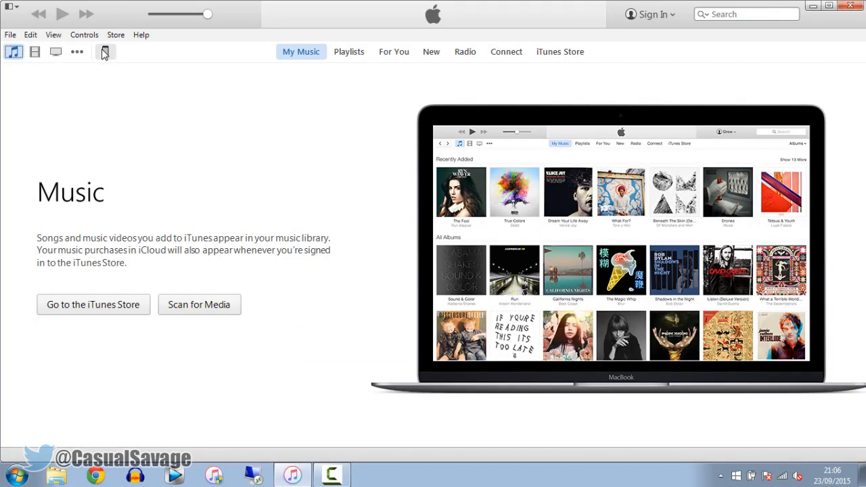
click(105, 51)
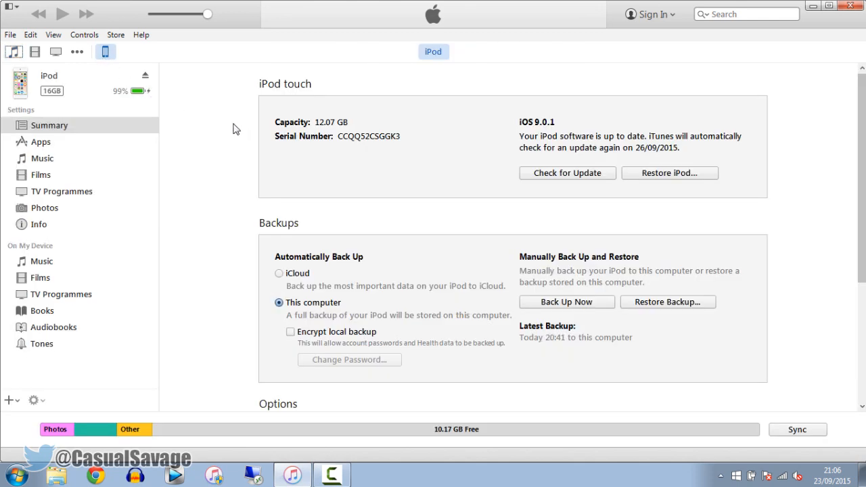
click(49, 125)
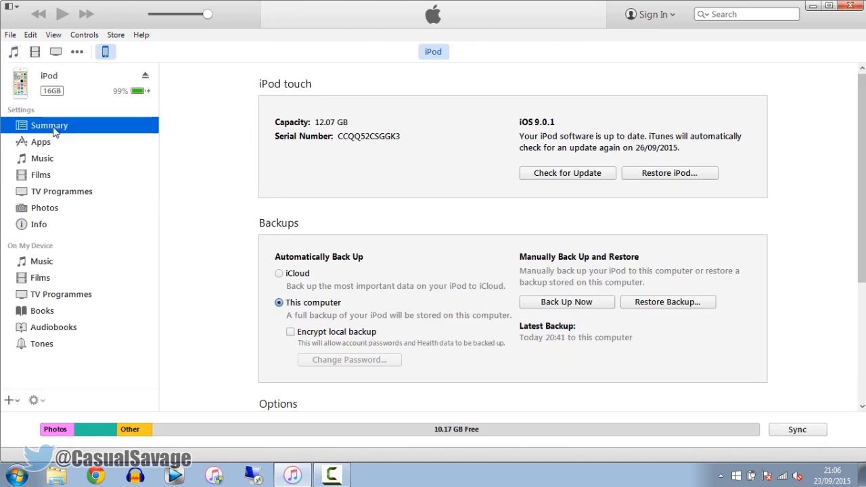
mouse_move(565, 140)
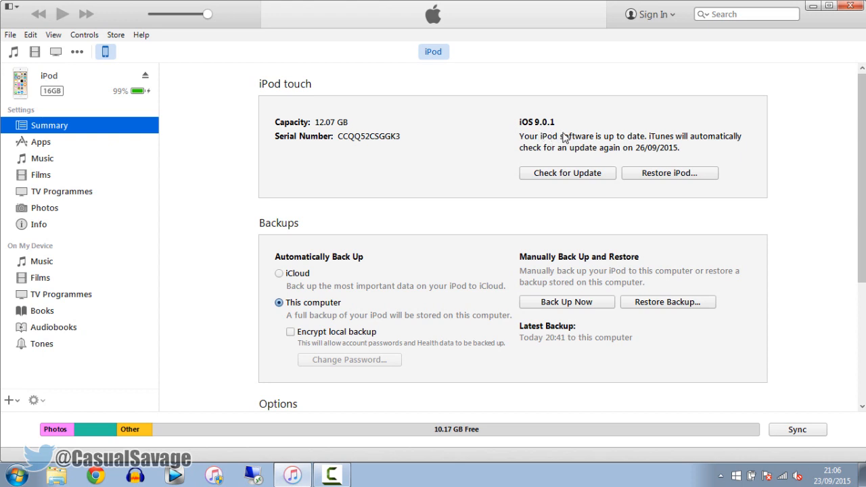